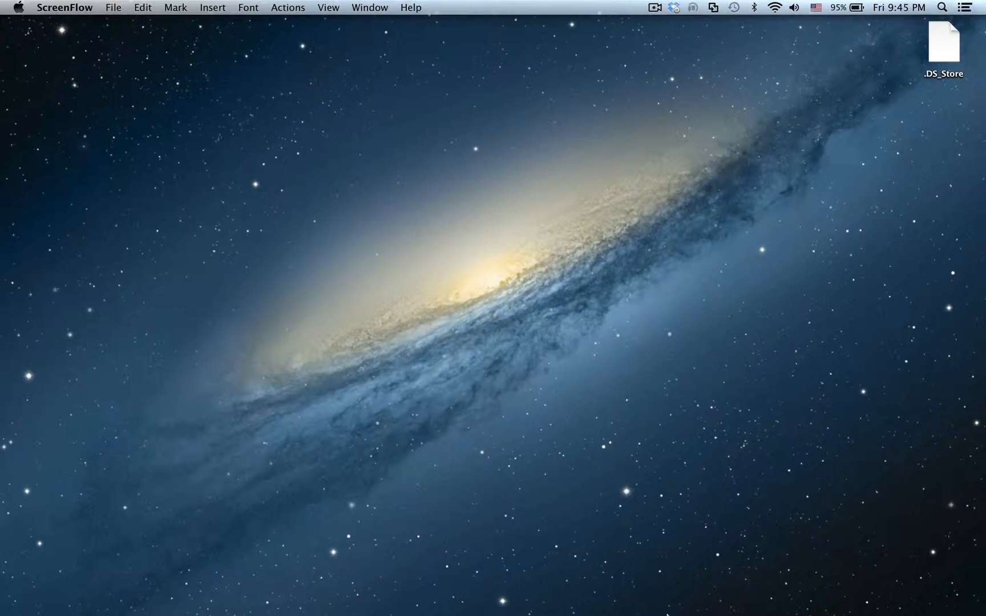
# Switch from the macOS desktop to the RStudio console.
pyautogui.click(567, 584)
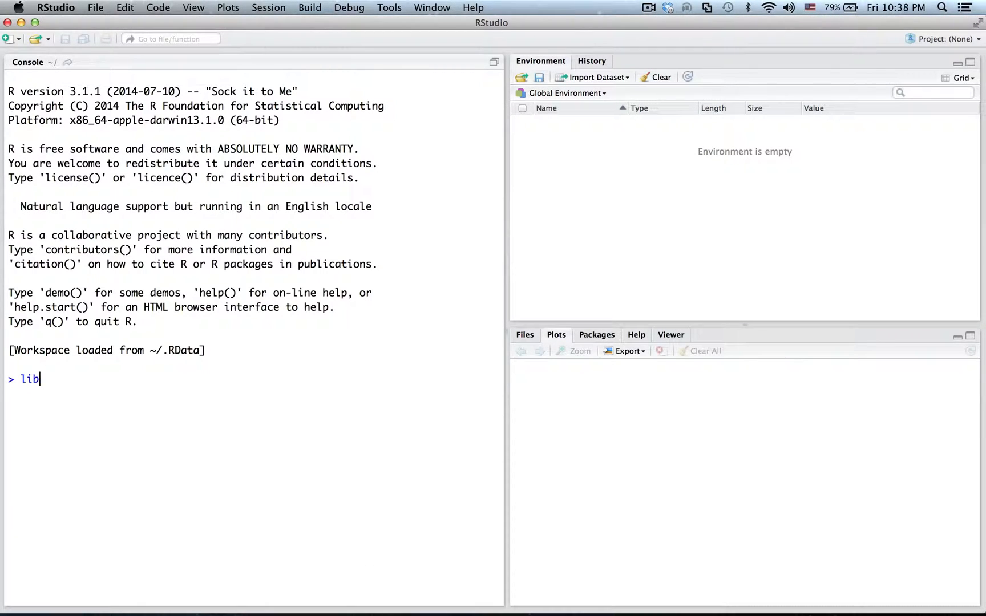
# Load the hflights package and print the full dataset, which omits 227020 rows.
pyautogui.write('rary(hfl')
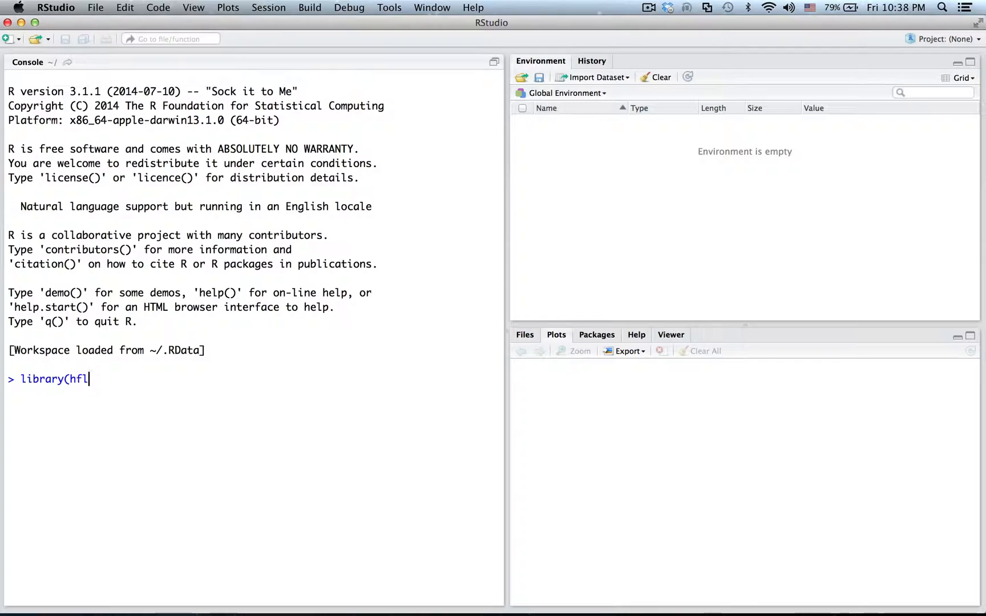
pyautogui.press('Return')
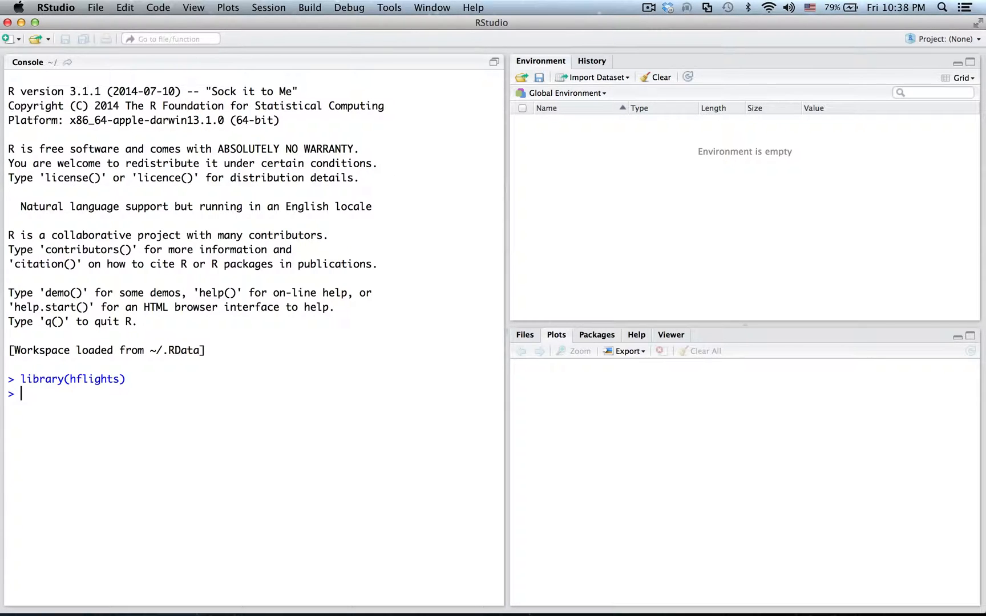
pyautogui.write('hflight')
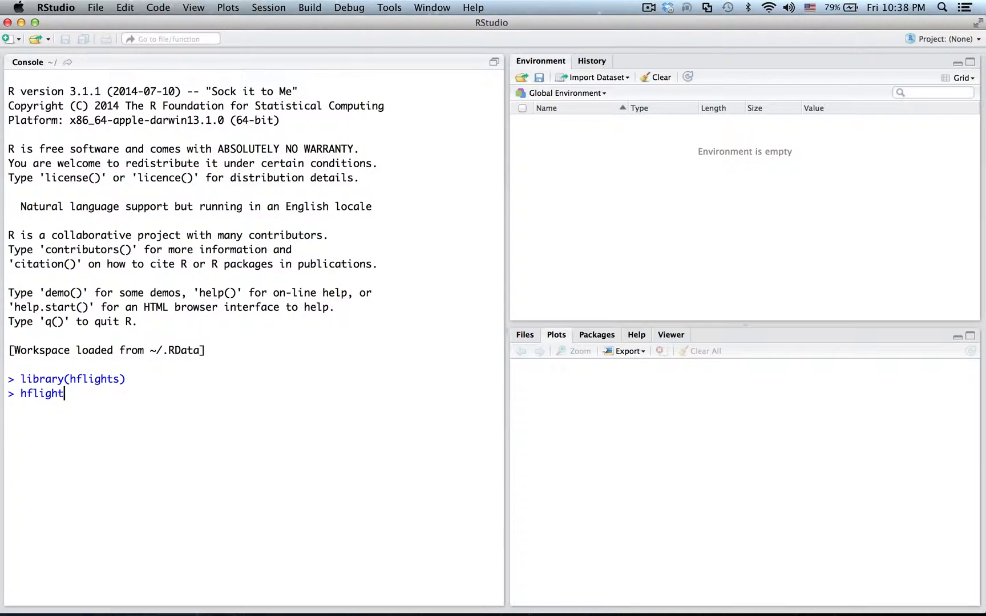
pyautogui.write('s')
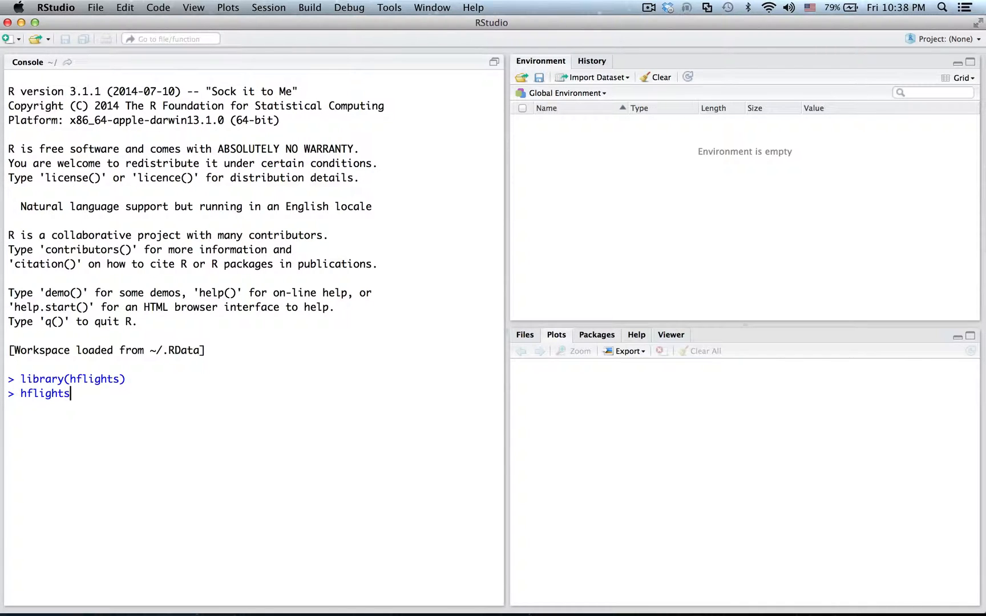
pyautogui.press('Return')
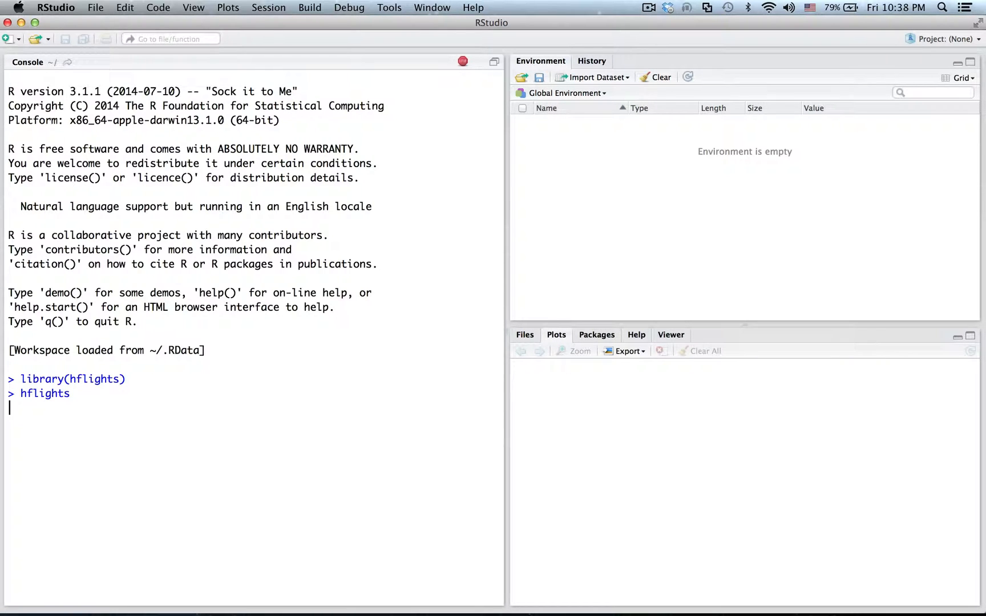
pyautogui.press('Return')
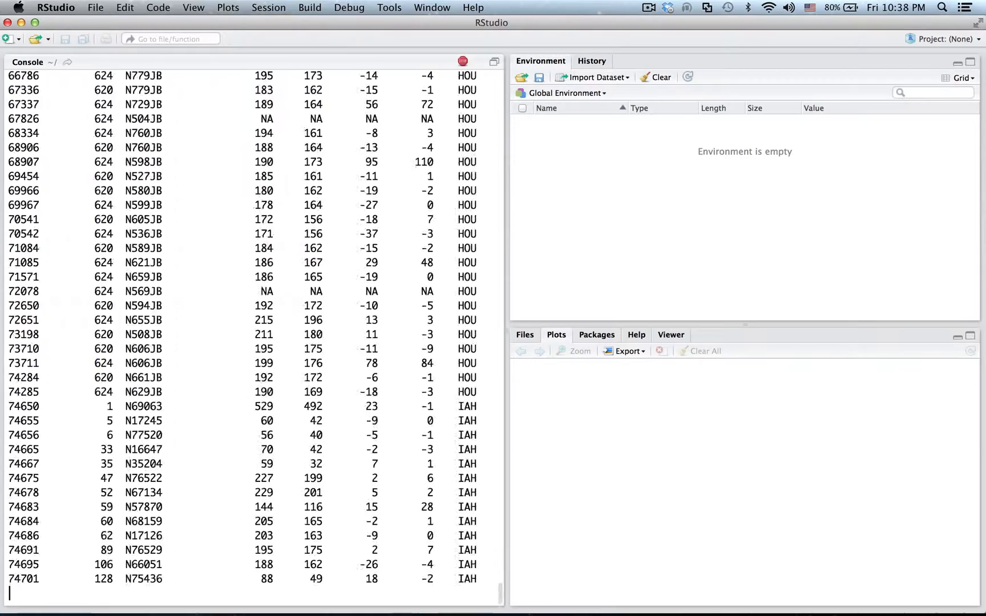
pyautogui.scroll(-3)
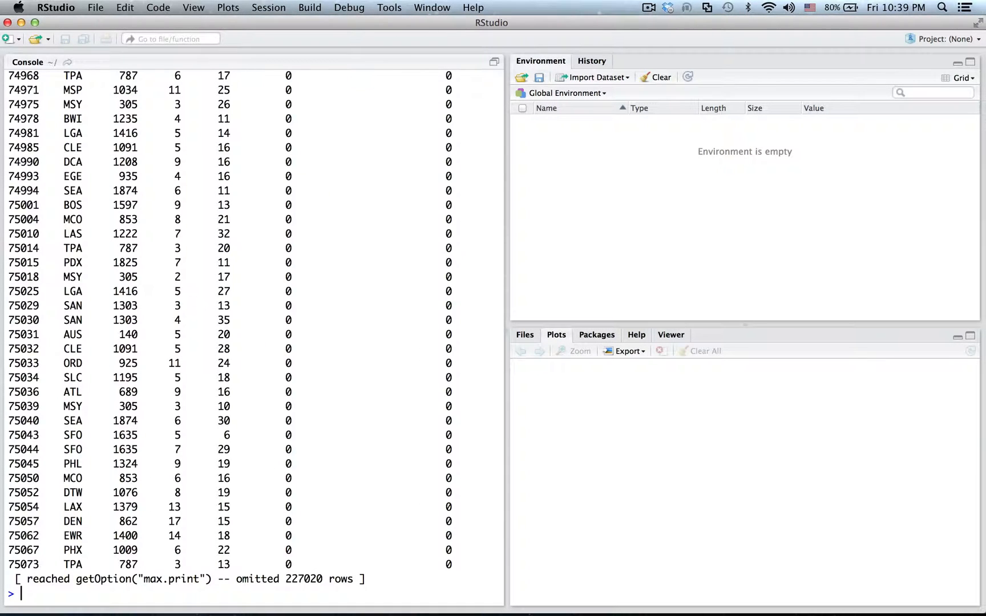
pyautogui.write('hflights <-')
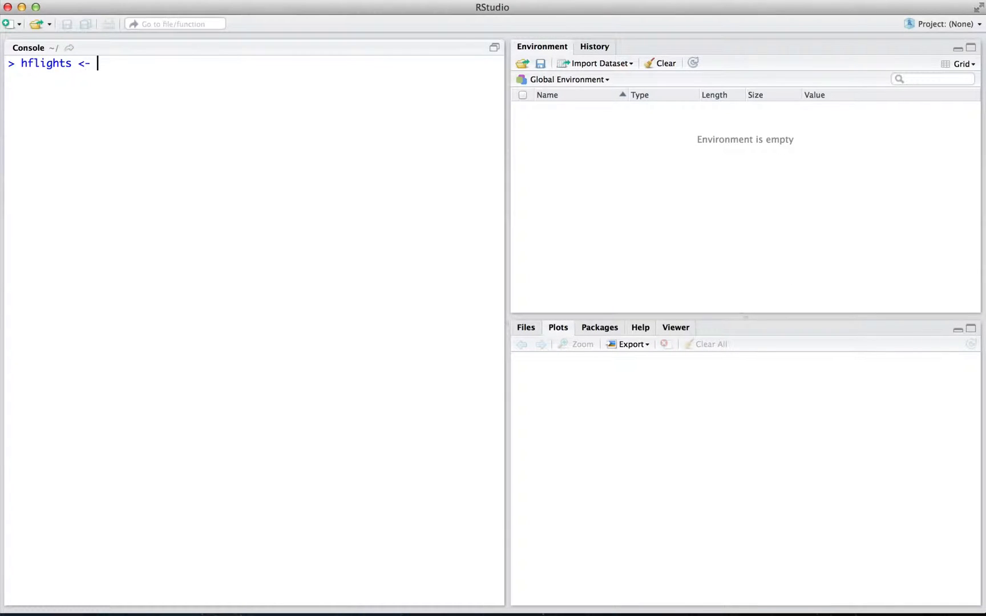
# Run hflights <- tbl_df(hflights), print the 227,496 × 21 preview, and mark the unshown variables.
pyautogui.write('tbl_df(')
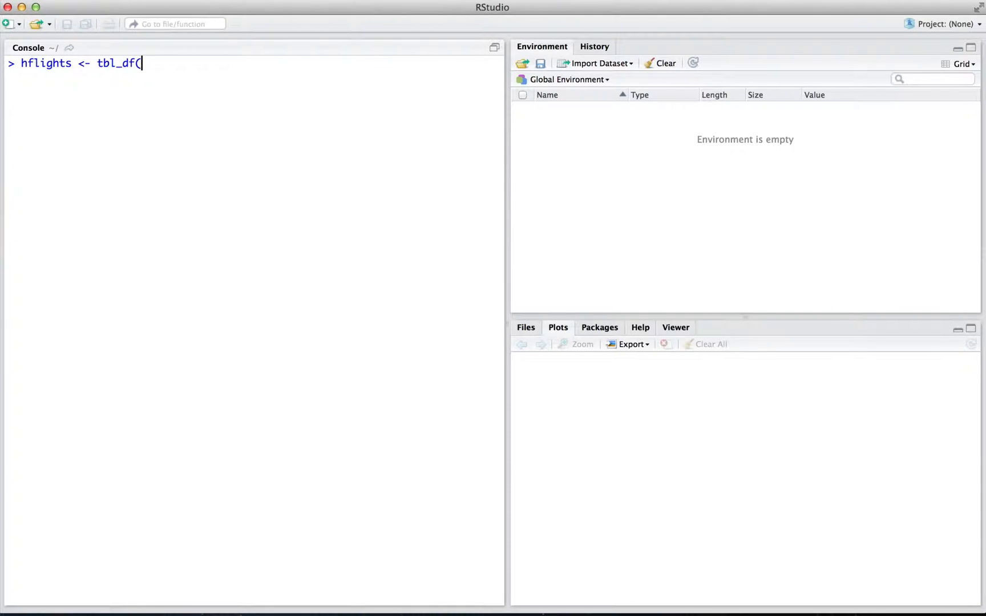
pyautogui.write('hflights')
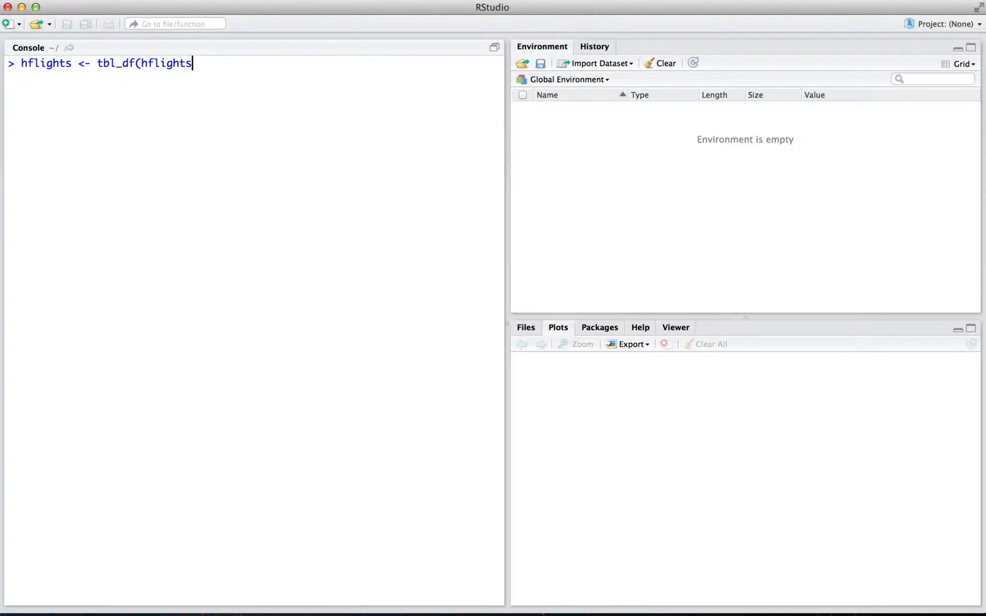
pyautogui.press('Return')
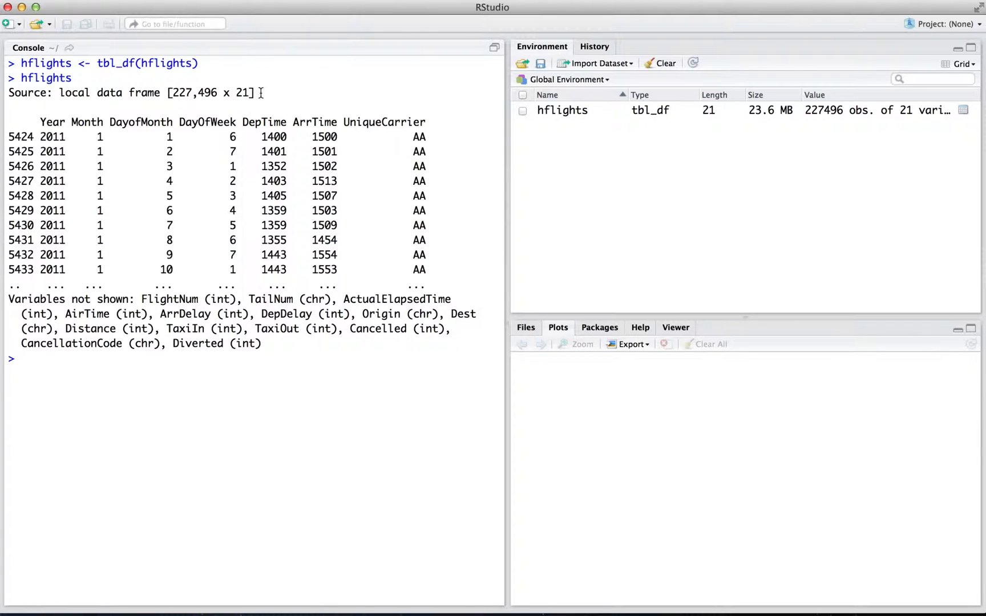
pyautogui.doubleClick(211, 93)
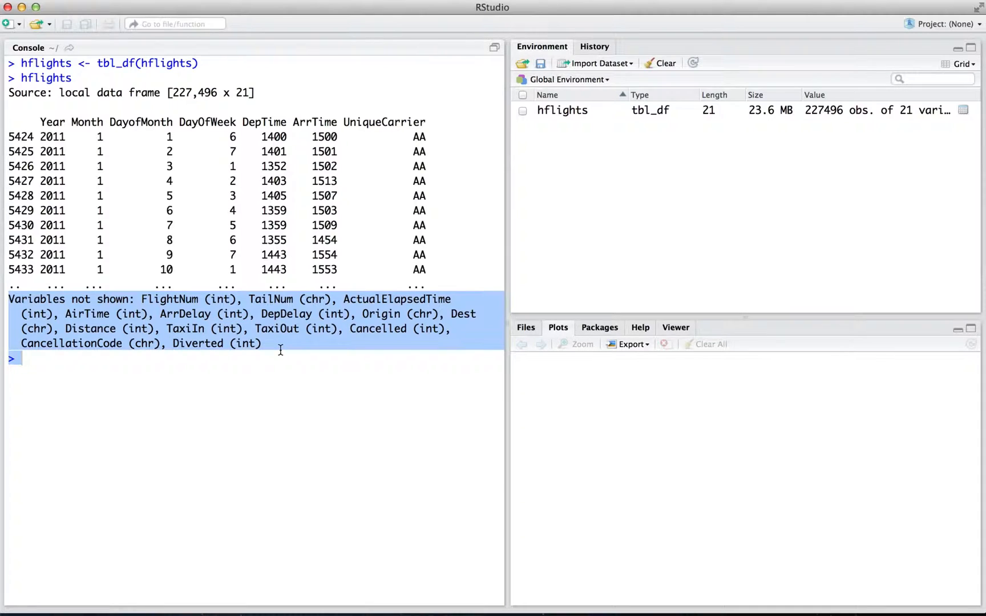
pyautogui.moveTo(281, 369)
pyautogui.write('hflights')
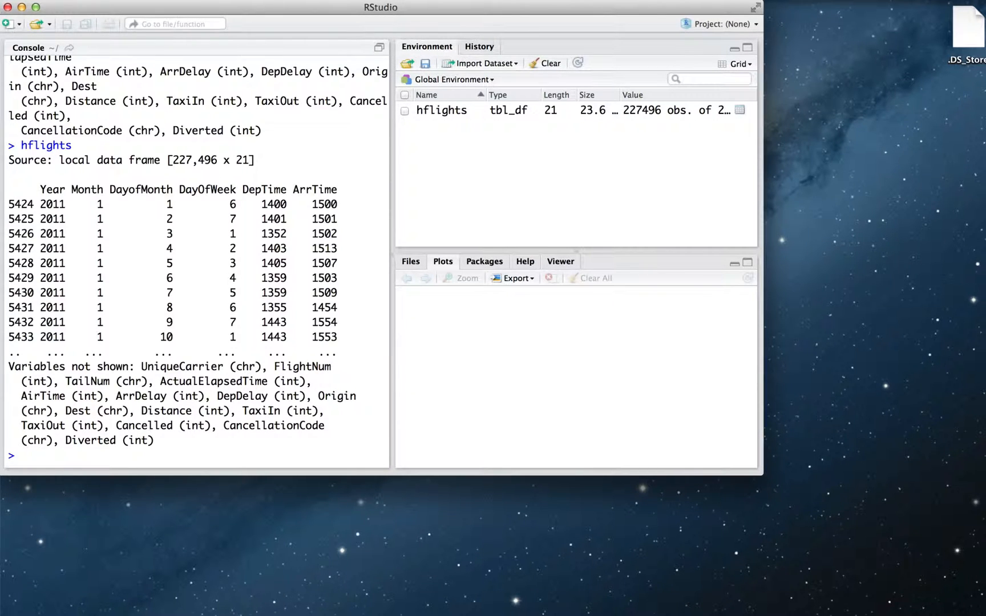
# Reprint hflights at a narrower console width, then begin typing glimpse.
pyautogui.write('glimpse')
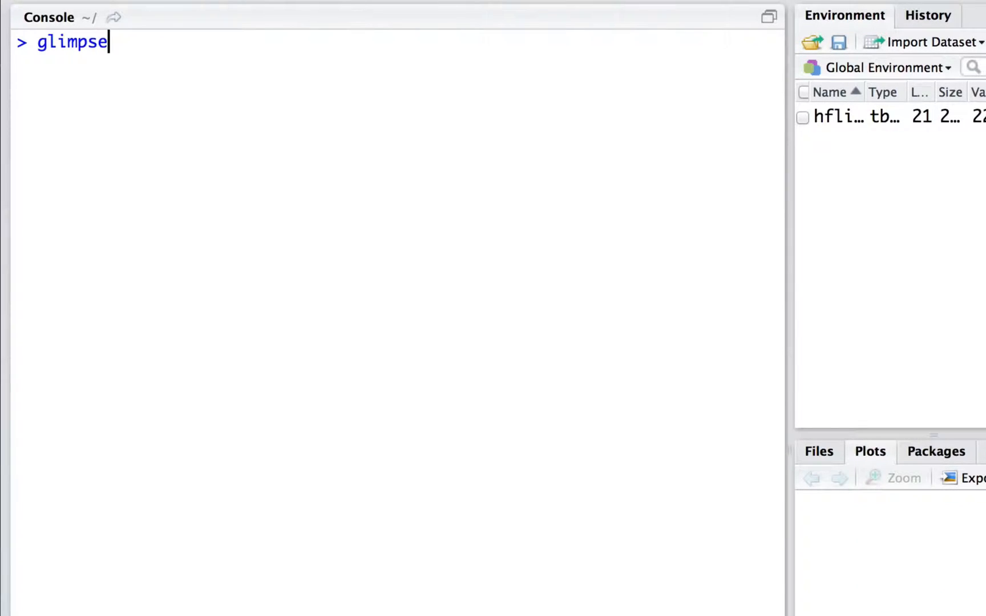
# Run glimpse(hflights) listing all 21 columns, then type as.data.frame(hflights) unexecuted.
pyautogui.write('(hflights')
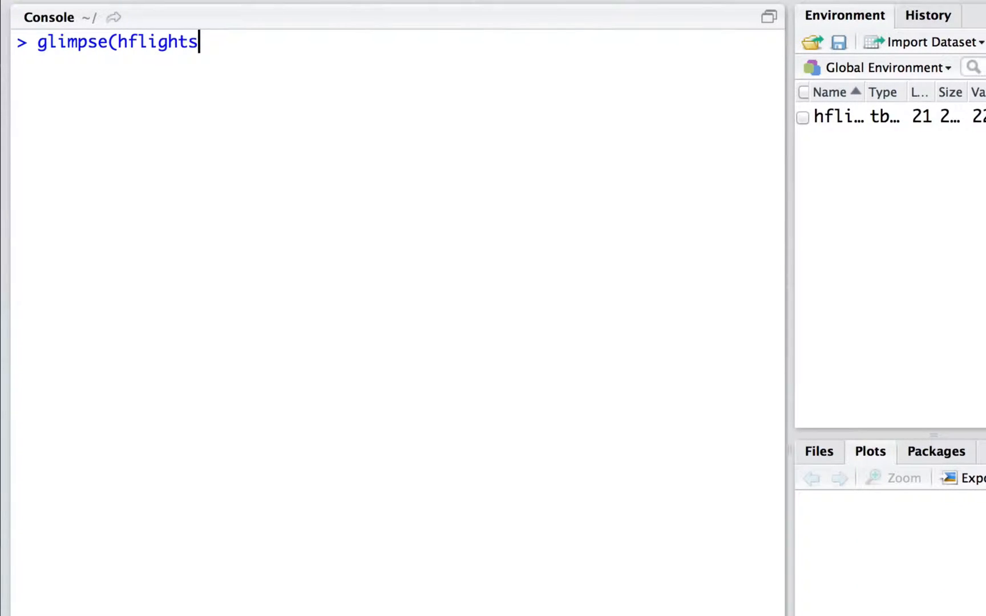
pyautogui.press('Return')
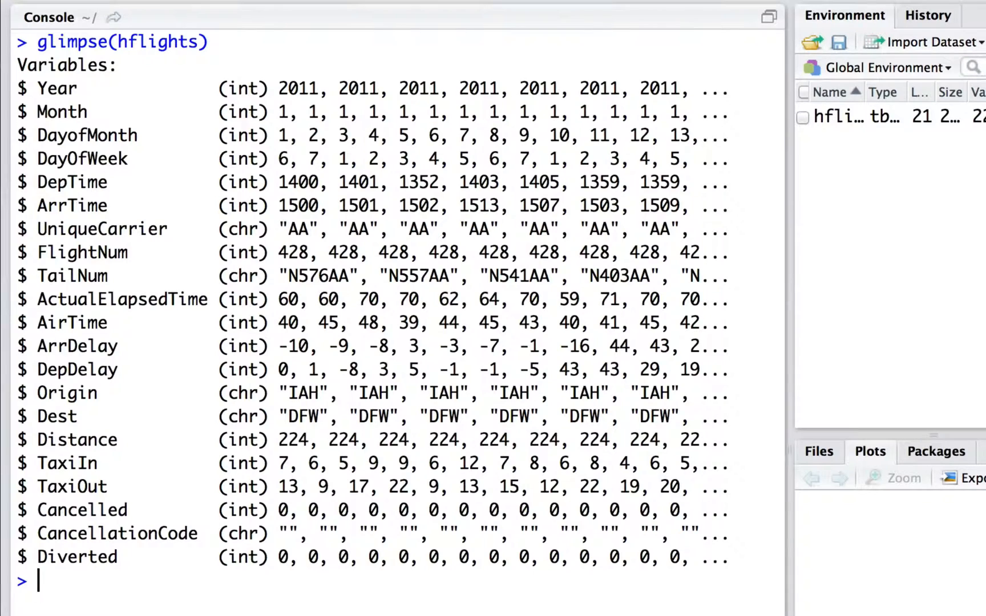
pyautogui.write('as.data.f')
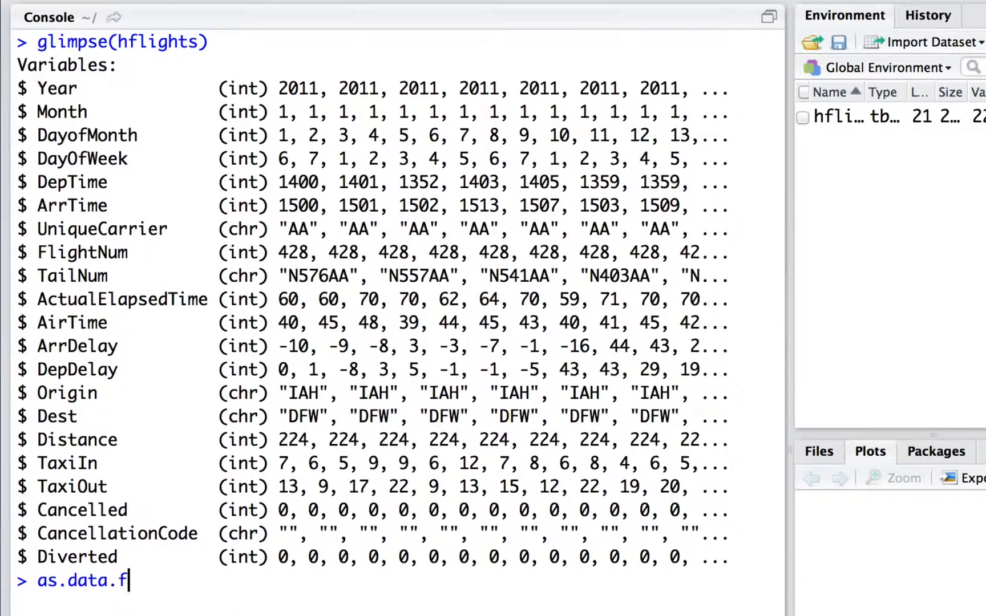
pyautogui.write('rame(h')
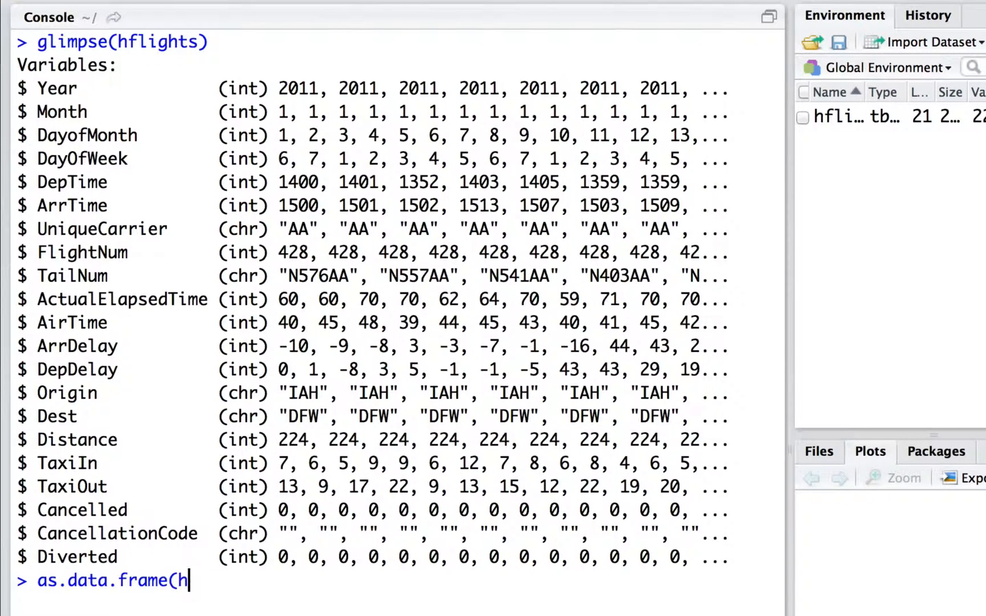
pyautogui.write('flights)')
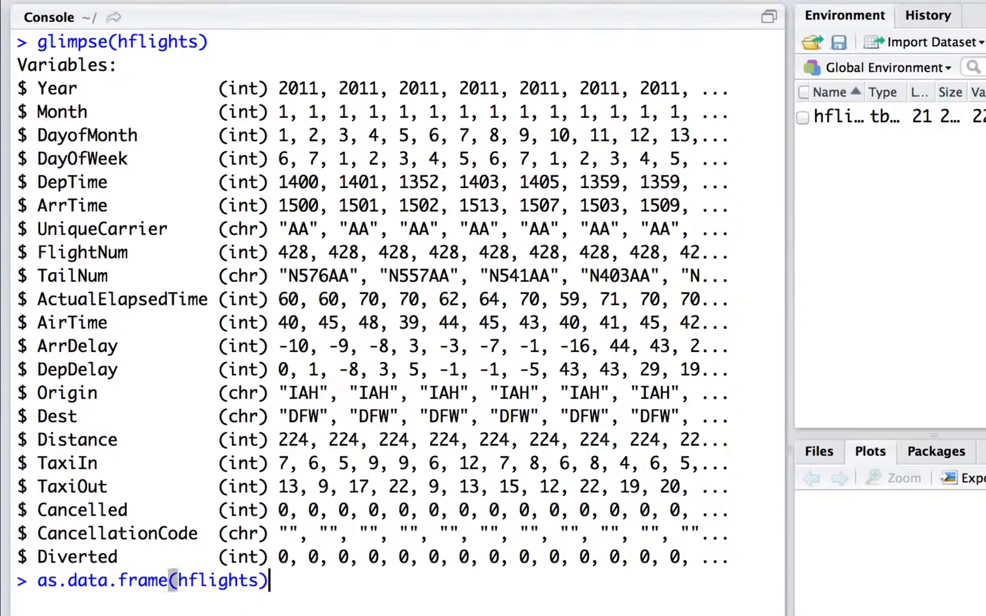